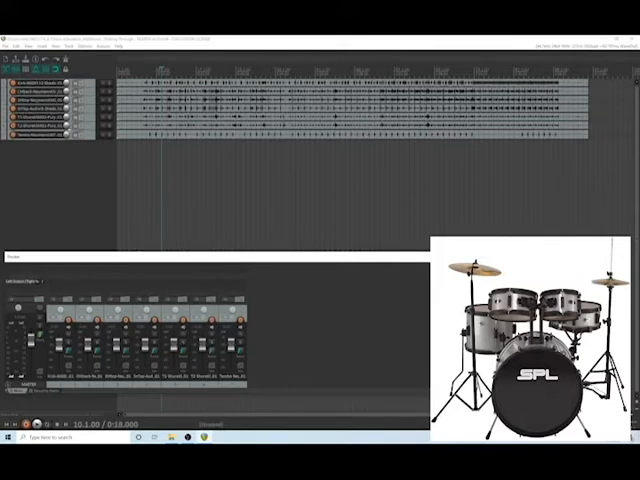
{"action": "mouse_move", "coordinate": [50, 160]}
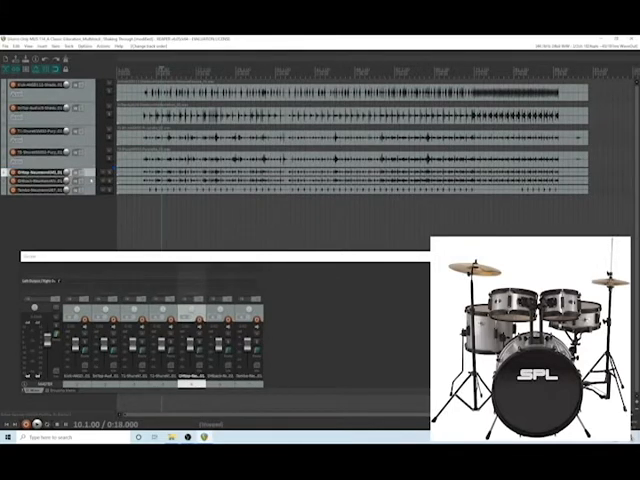
Move the tom tracks directly below kick and snare, above the overhead and tambourine tracks
{"action": "left_click", "coordinate": [45, 173]}
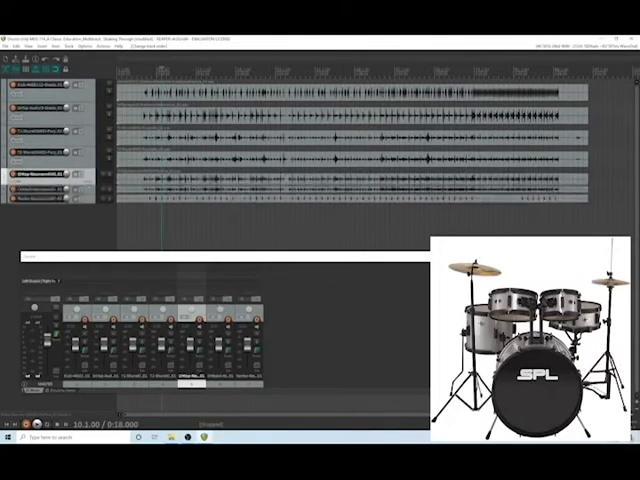